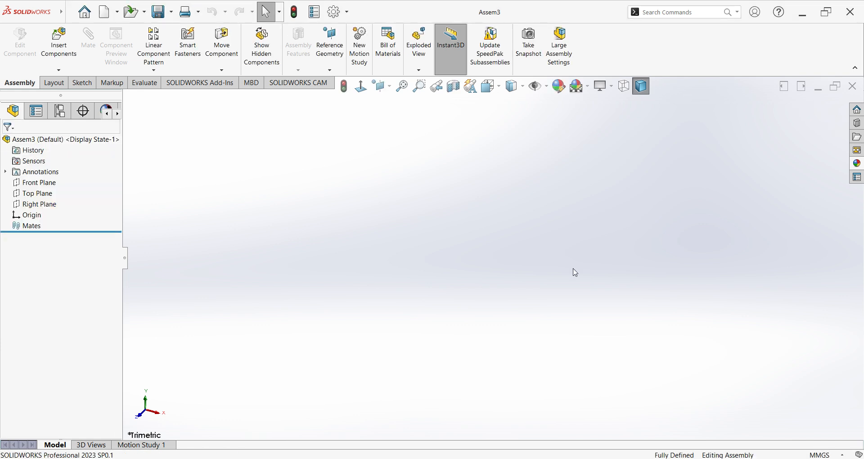
- Insert the U-BEND stamping part as the assembly's first component
left_click(38, 182)
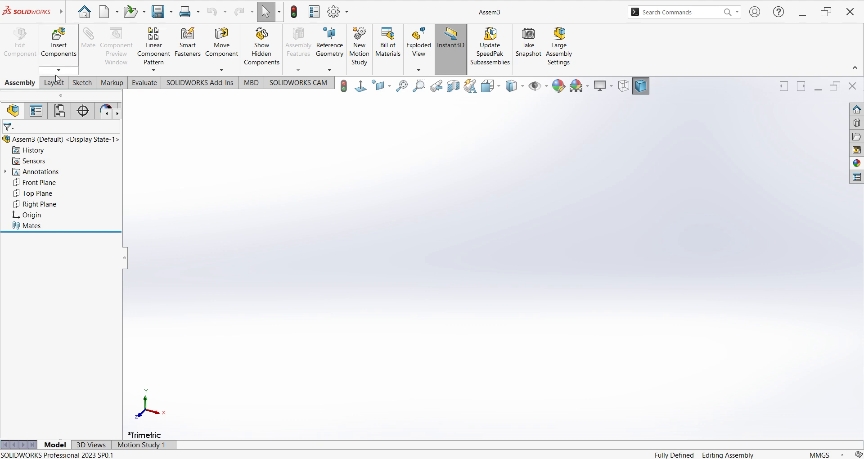
left_click(58, 42)
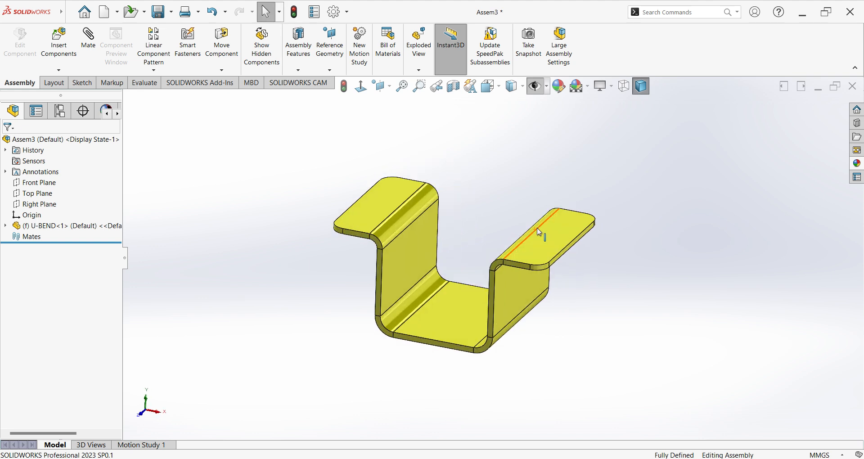
- Add a new virtual part to the assembly and rename it DIE
left_click_drag(537, 232, 576, 240)
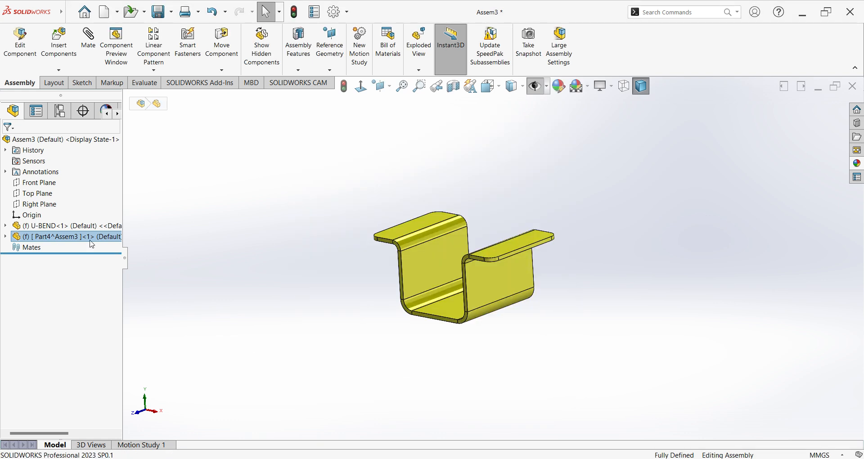
mouse_move(57, 239)
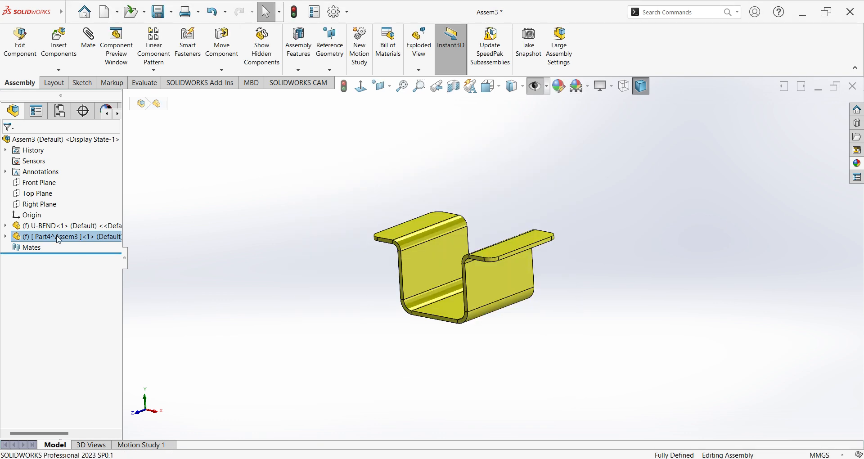
left_click(236, 333)
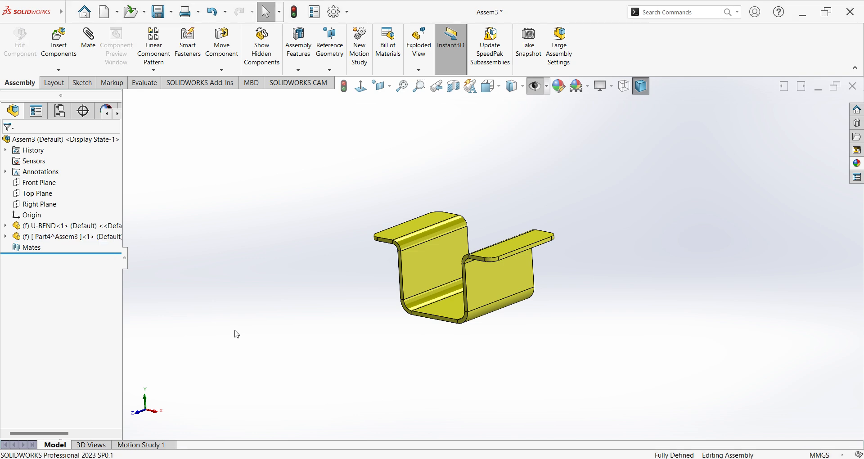
double_click(59, 236)
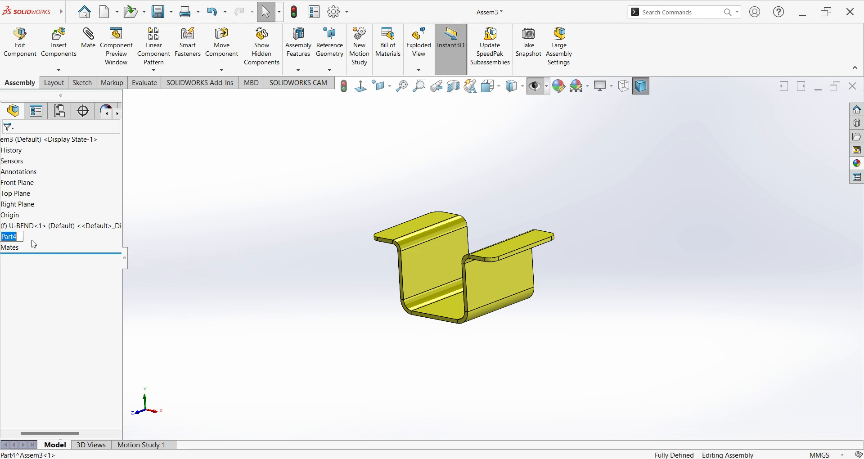
type("DIE^Assem3 ]<1> (Default")
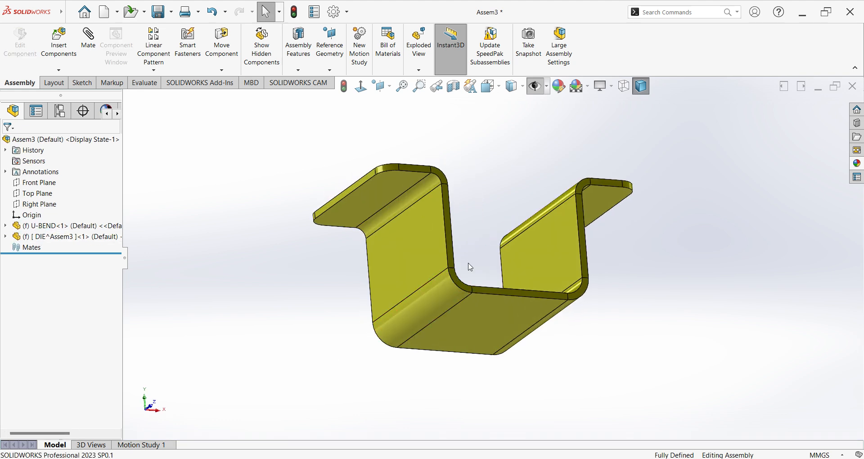
left_click(61, 236)
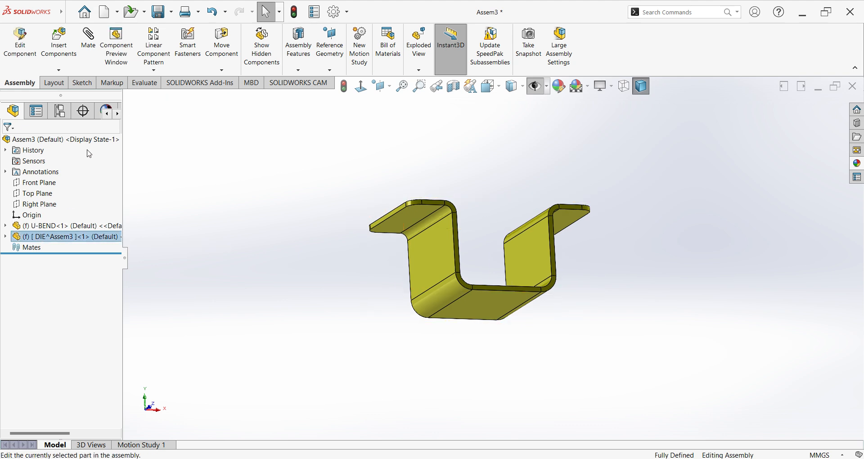
- Edit DIE in context, add a 0 mm offset surface of U-BEND's faces, then hide U-BEND
double_click(64, 237)
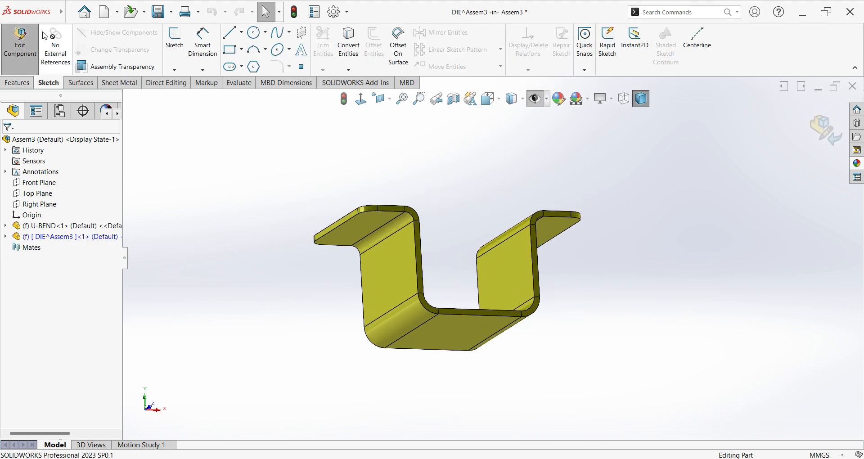
left_click(79, 82)
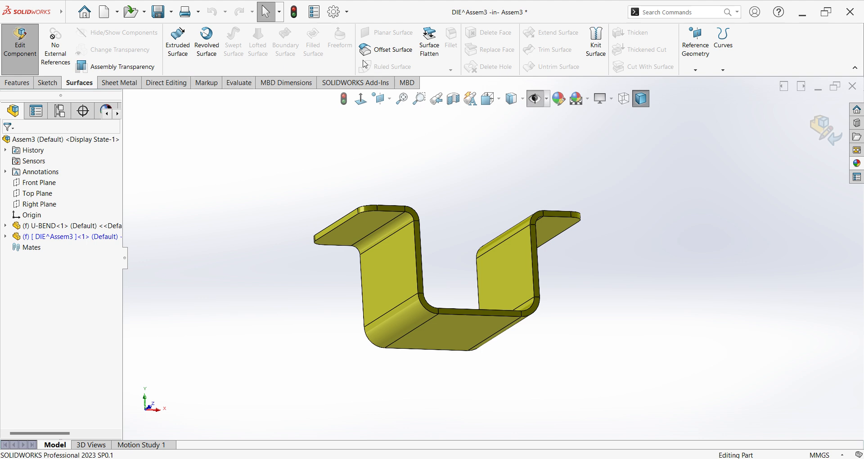
left_click(386, 50)
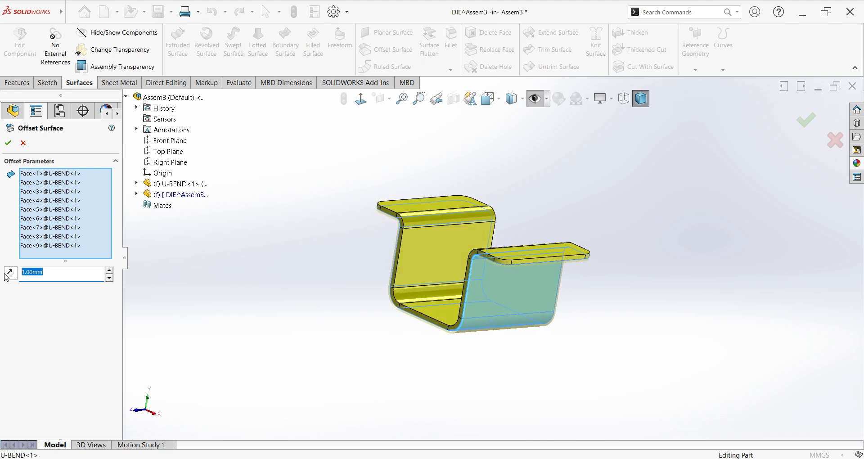
type("0.00mm")
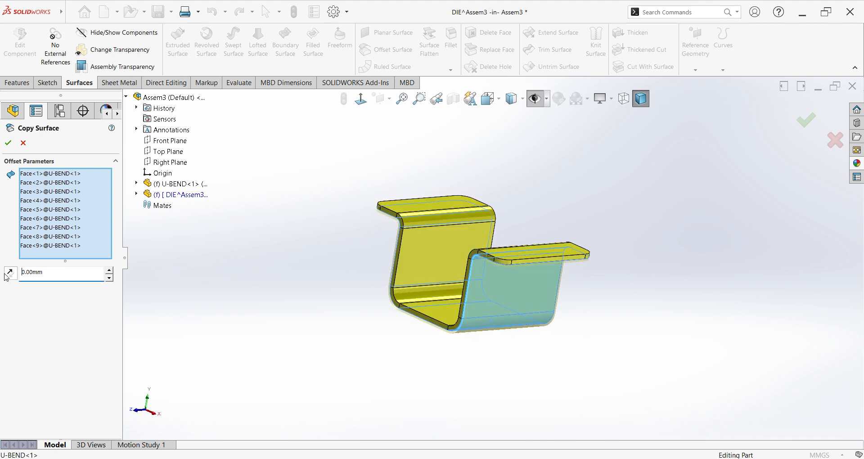
left_click(8, 143)
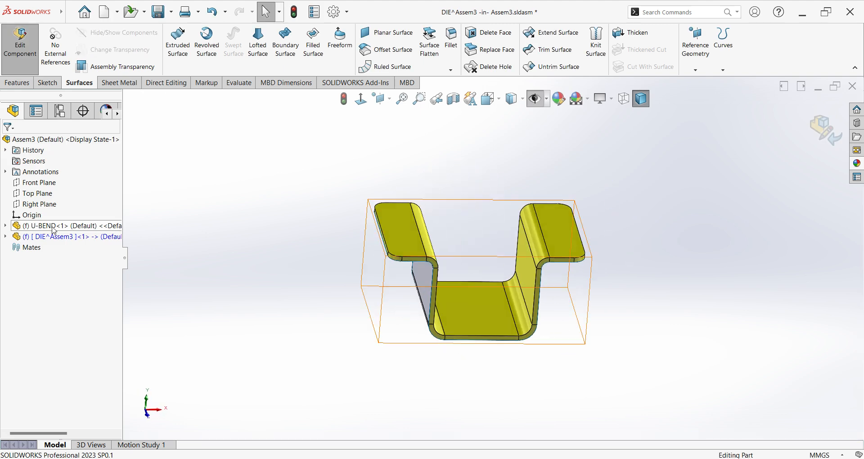
left_click(55, 226)
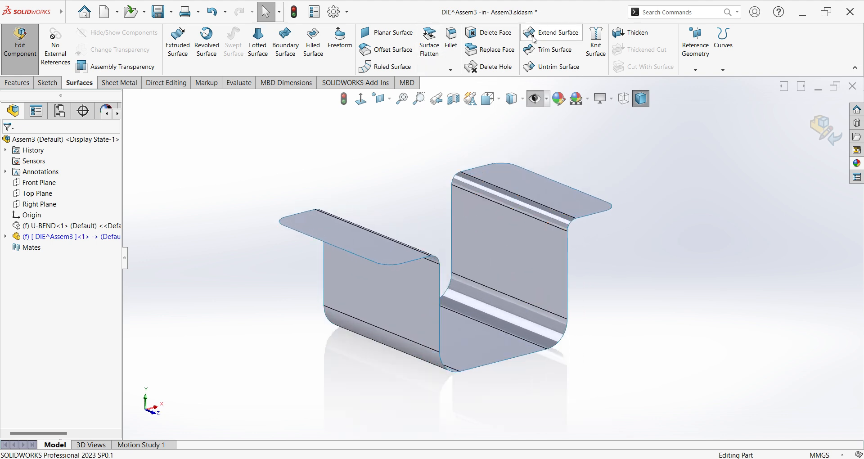
- Extend the copied surface's faces outward by 30 mm
left_click(557, 32)
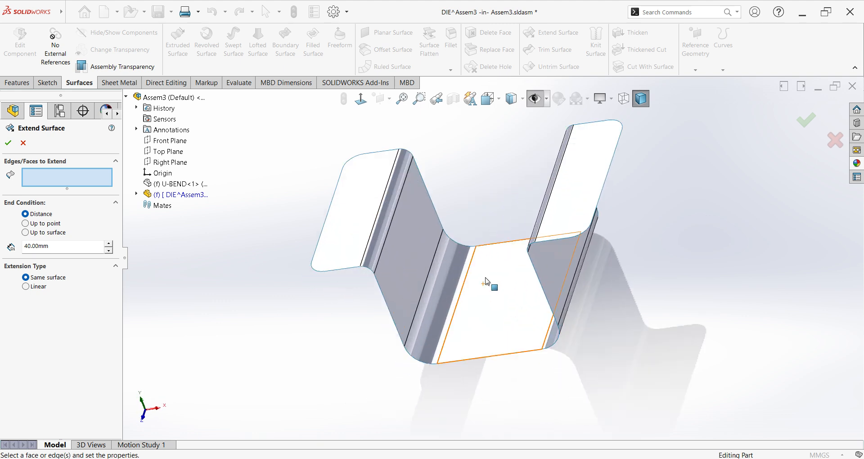
left_click_drag(488, 282, 410, 238)
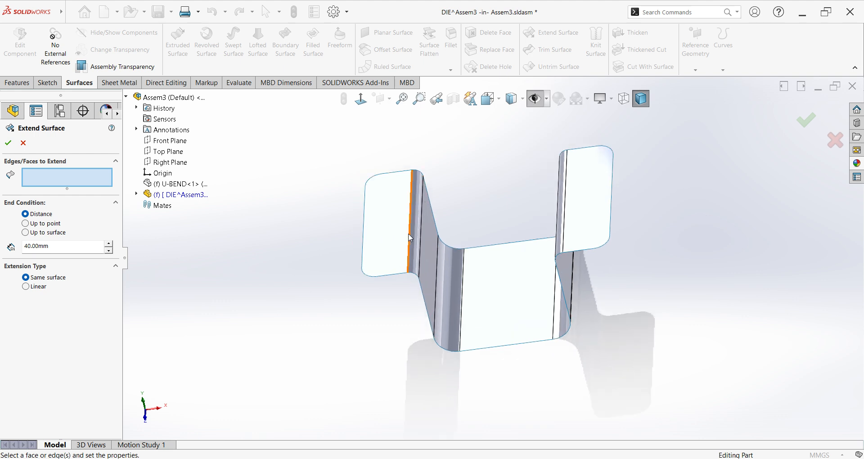
left_click(389, 226)
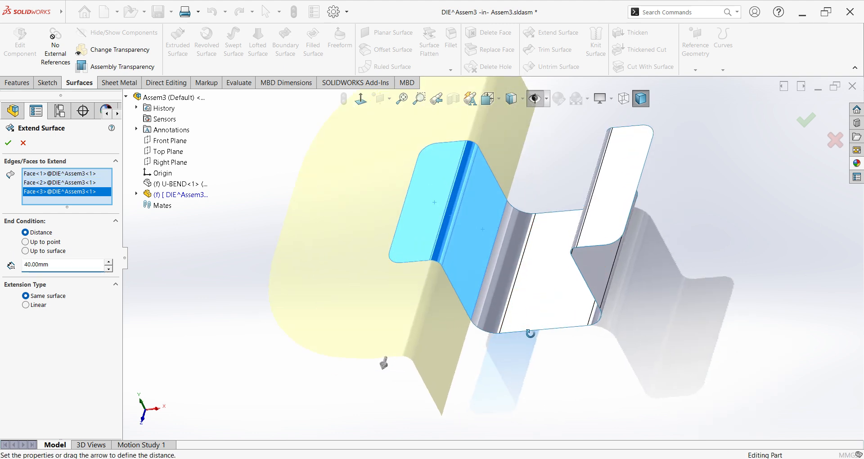
left_click(609, 275)
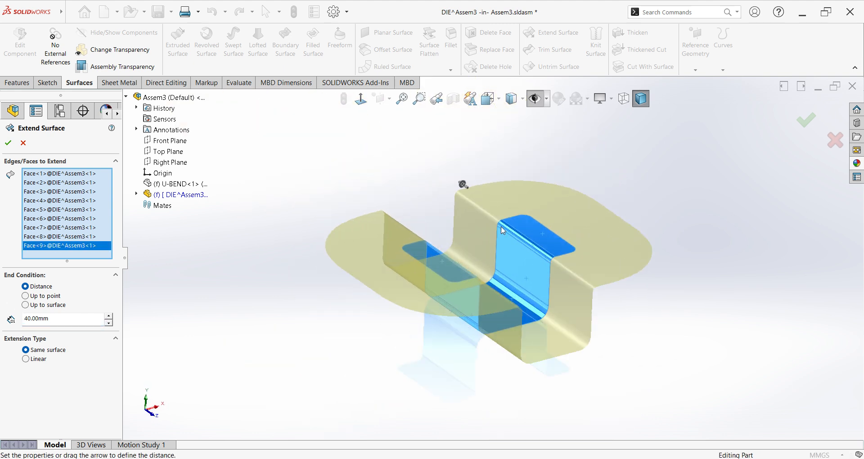
left_click(63, 318)
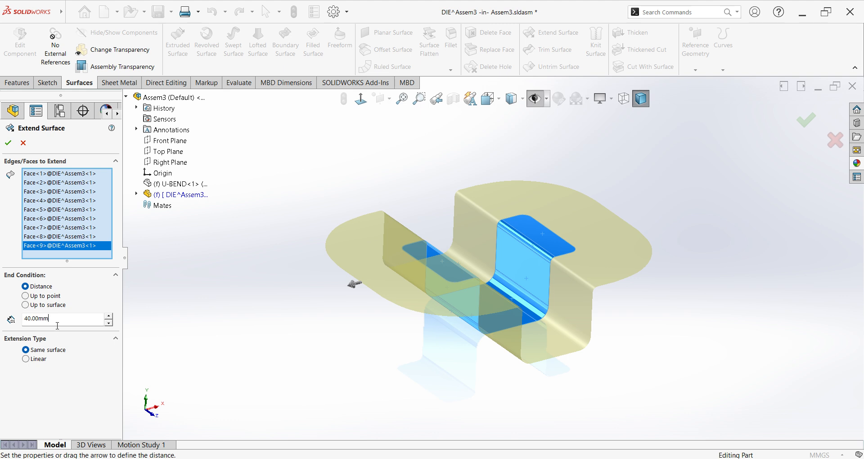
type("30.00mm")
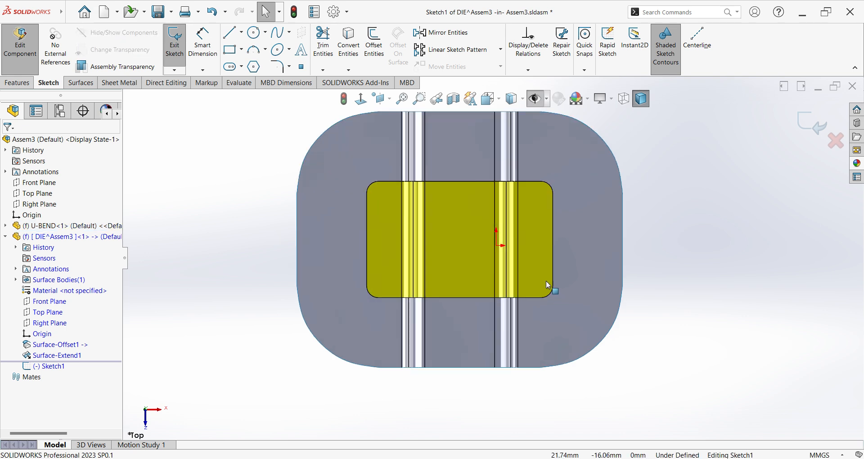
- Draw a rectangle enclosing the U-bend part outline
scroll("down", 3)
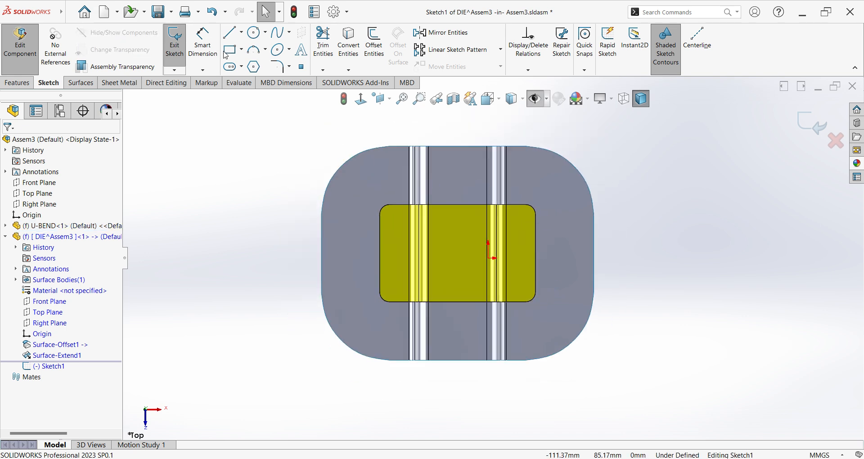
left_click(228, 50)
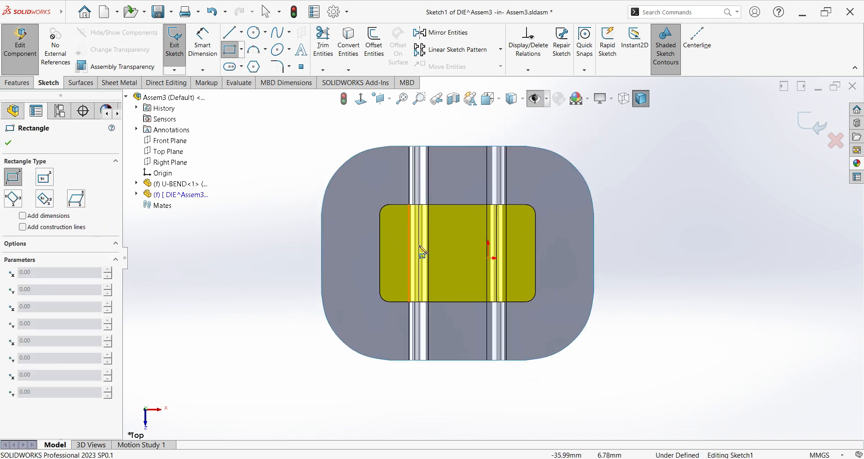
left_click_drag(422, 250, 606, 347)
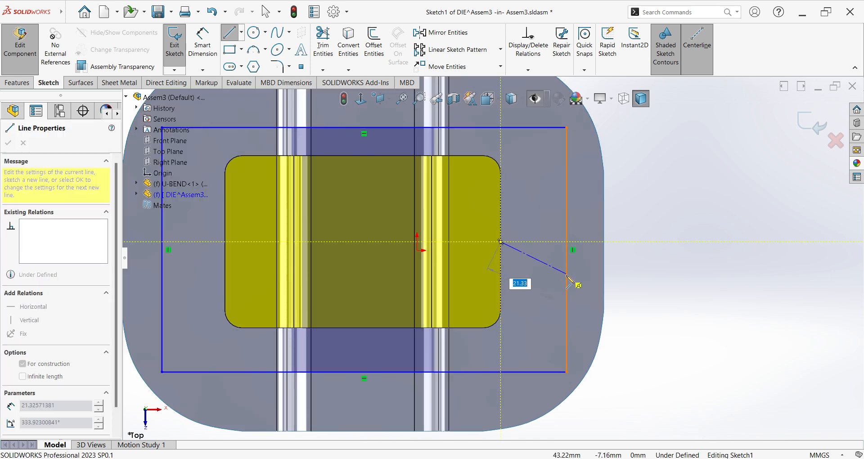
- Add construction lines and dimension the rectangle to 100 mm by 75 mm
left_click_drag(568, 281, 568, 262)
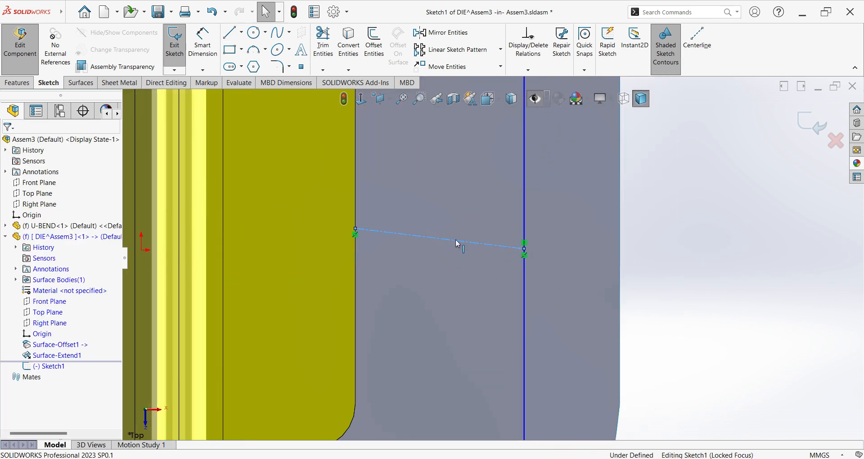
left_click(435, 243)
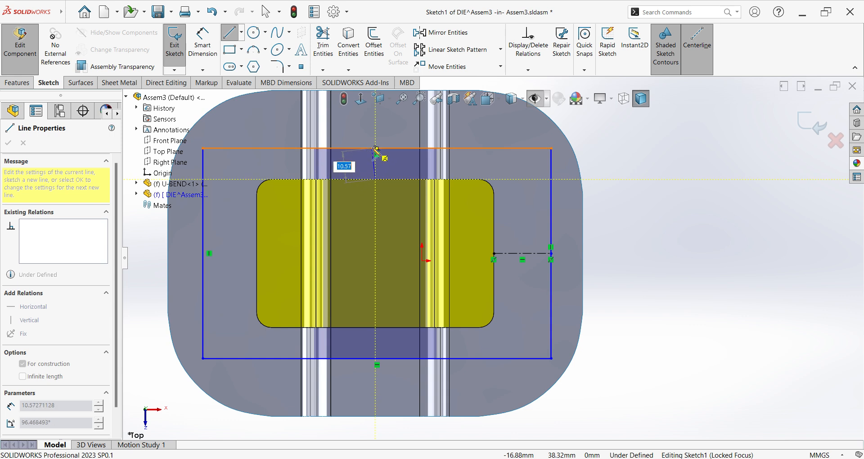
left_click_drag(378, 153, 384, 160)
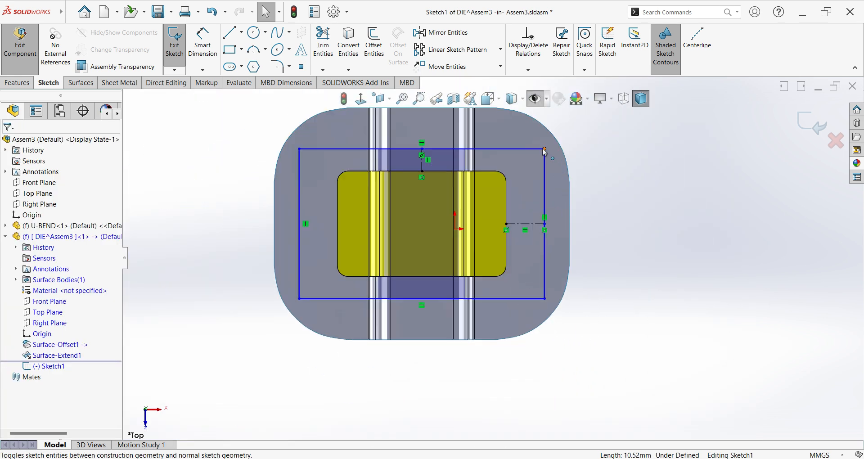
left_click(544, 150)
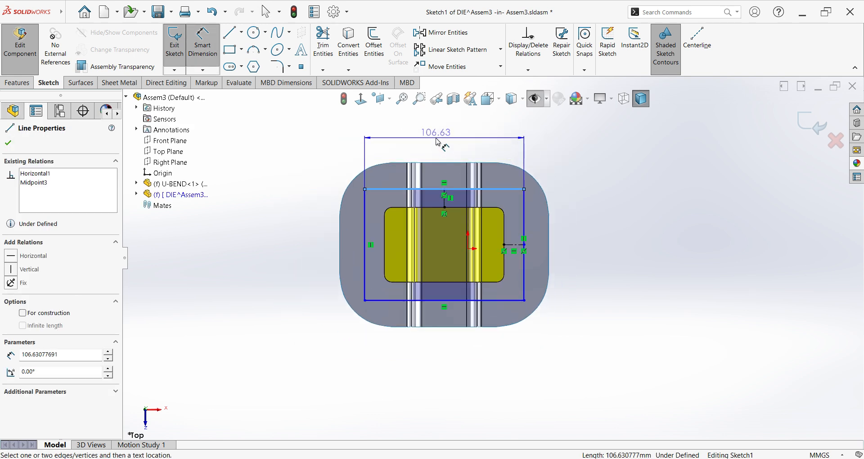
left_click(435, 132)
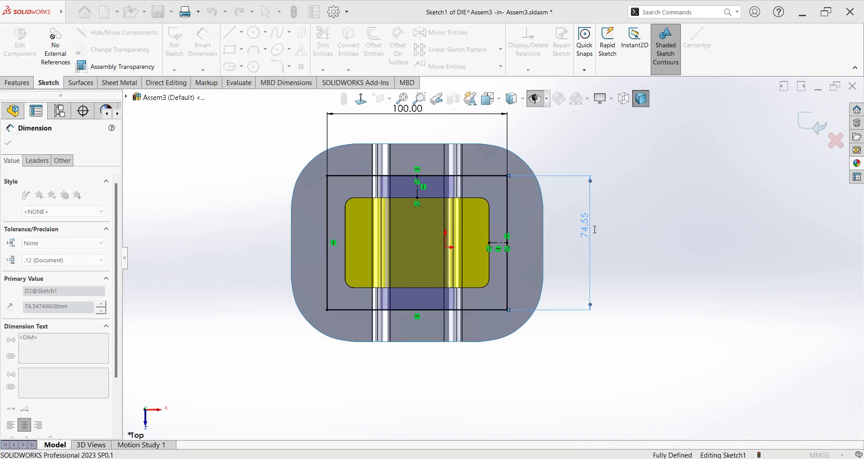
type("75.00mm")
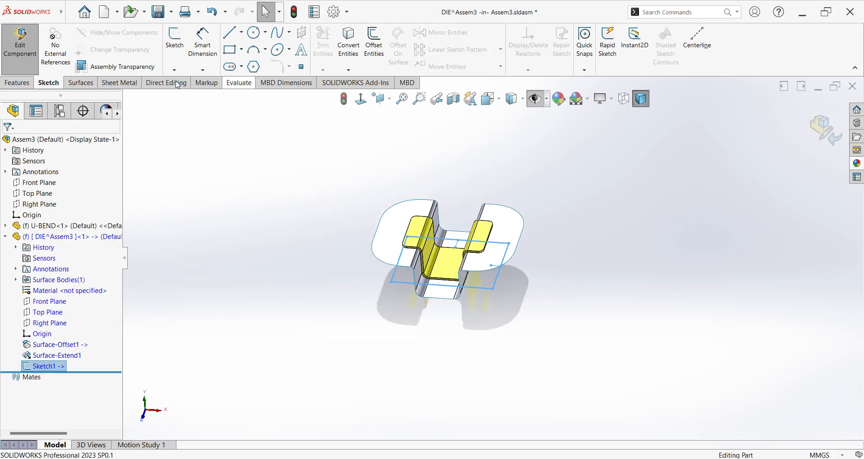
- Extrude the rectangle from a 50 mm offset up to the extended surface
left_click(17, 83)
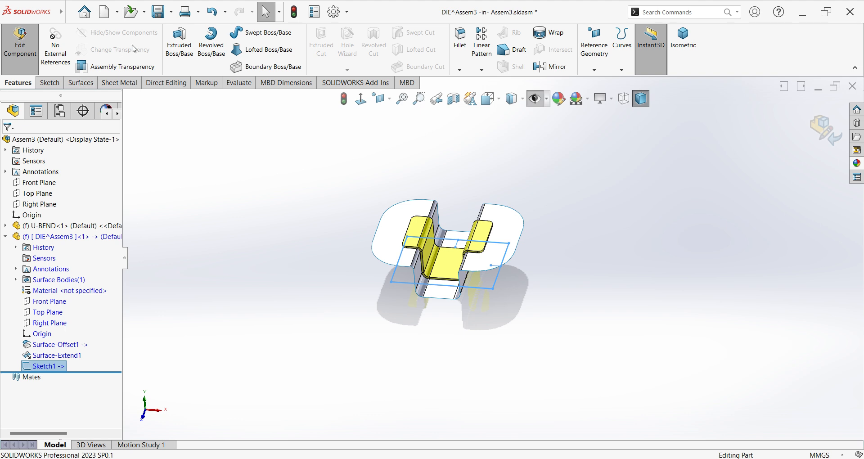
left_click(178, 41)
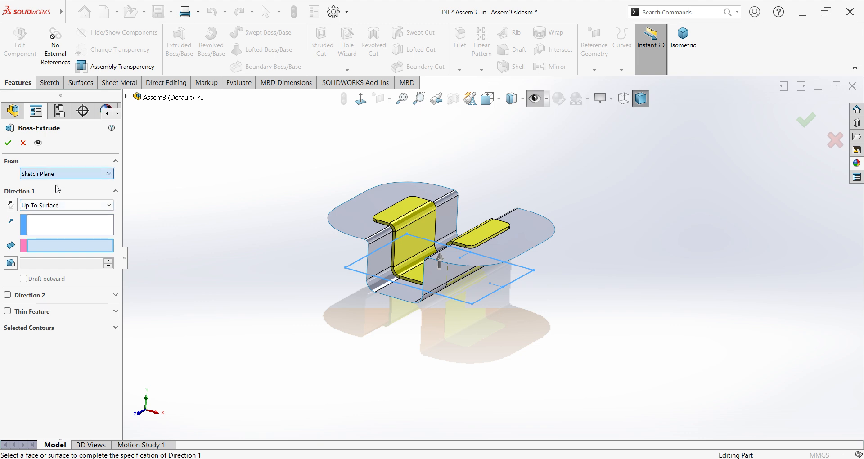
left_click(66, 205)
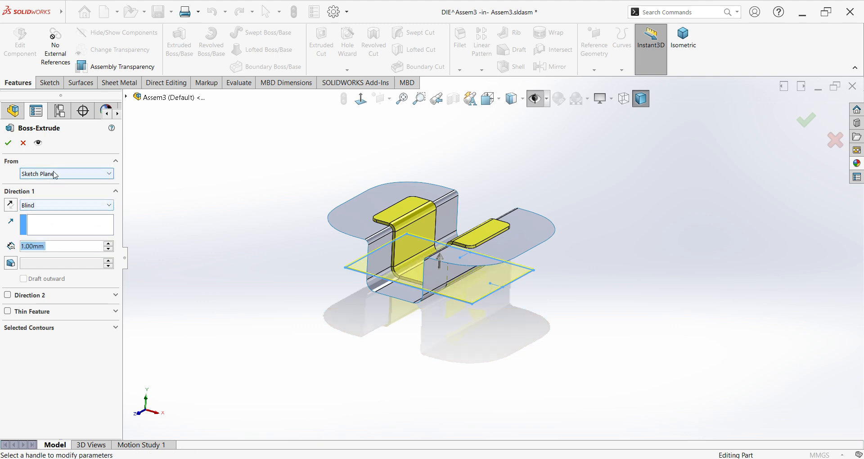
left_click(66, 174)
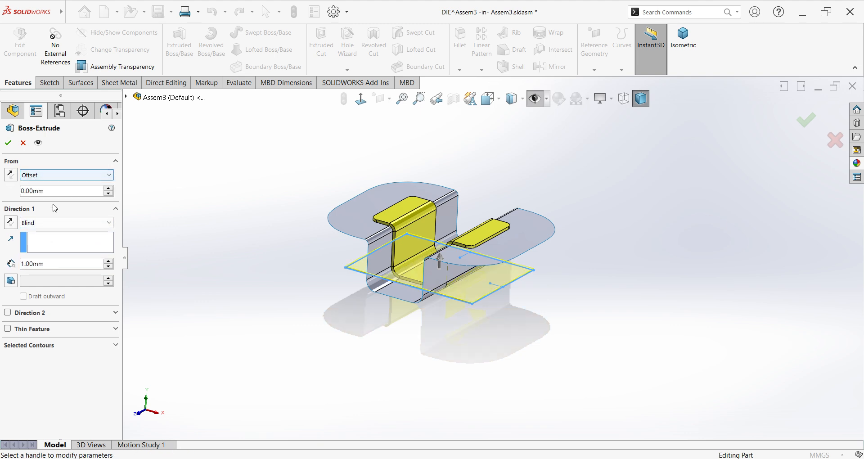
left_click(61, 191)
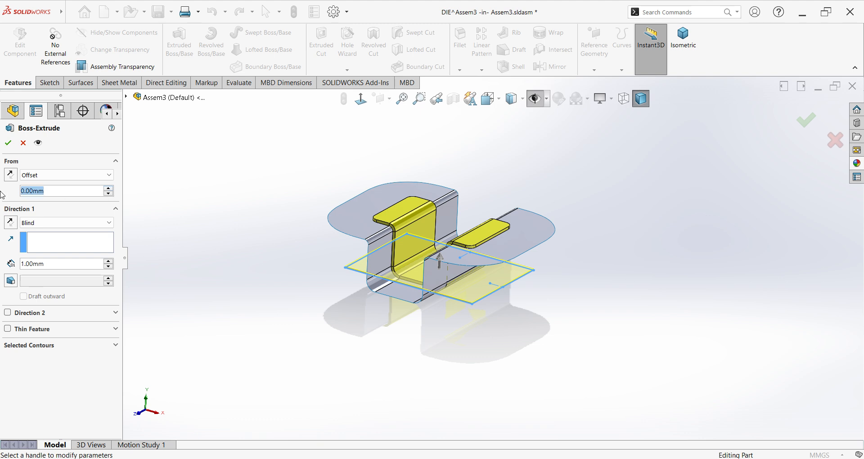
type("50.00mm")
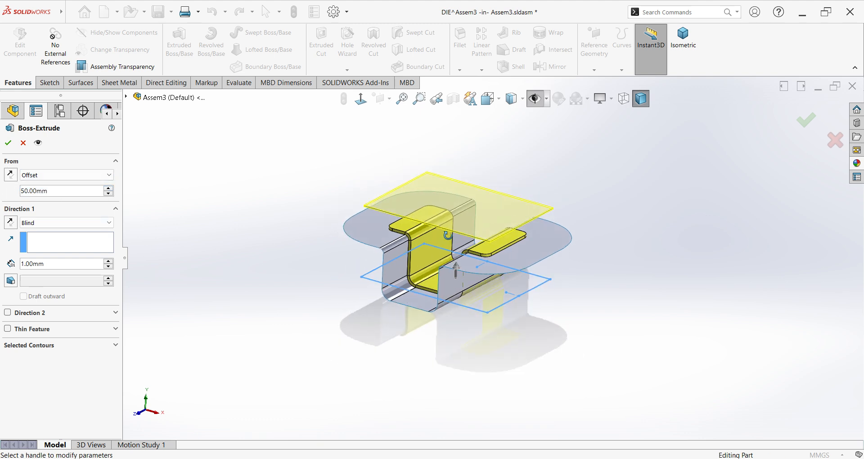
left_click_drag(469, 248, 577, 262)
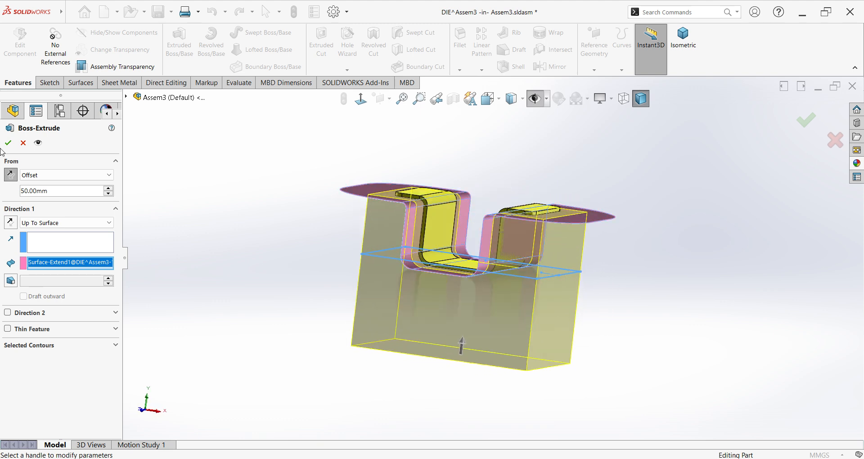
left_click(7, 144)
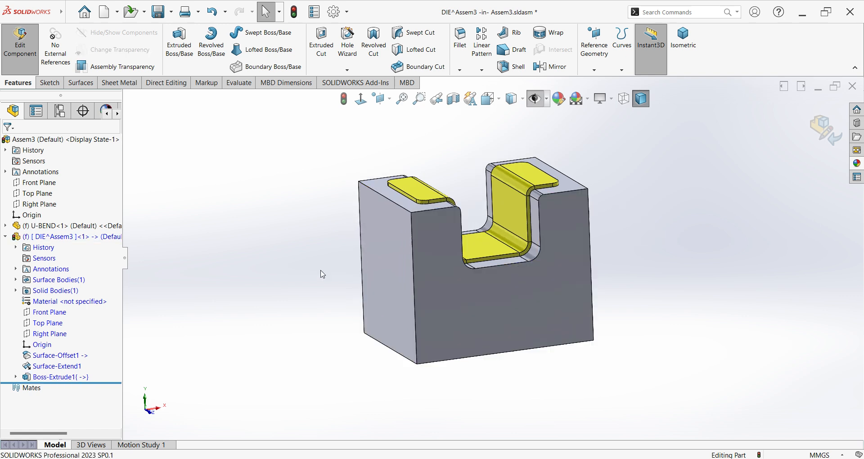
- Apply a red appearance to the DIE block
left_click(57, 377)
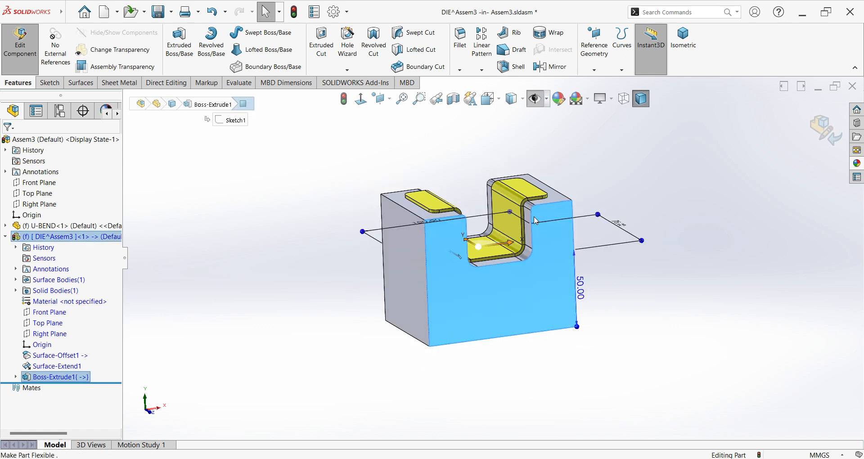
mouse_move(531, 275)
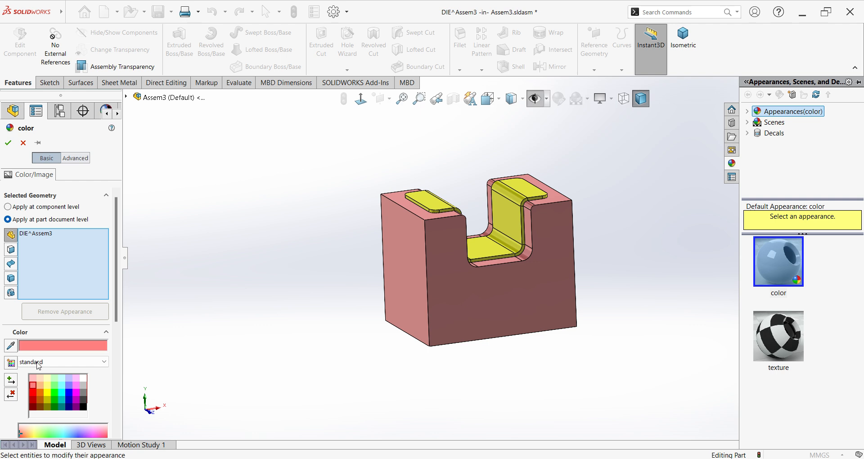
left_click(7, 143)
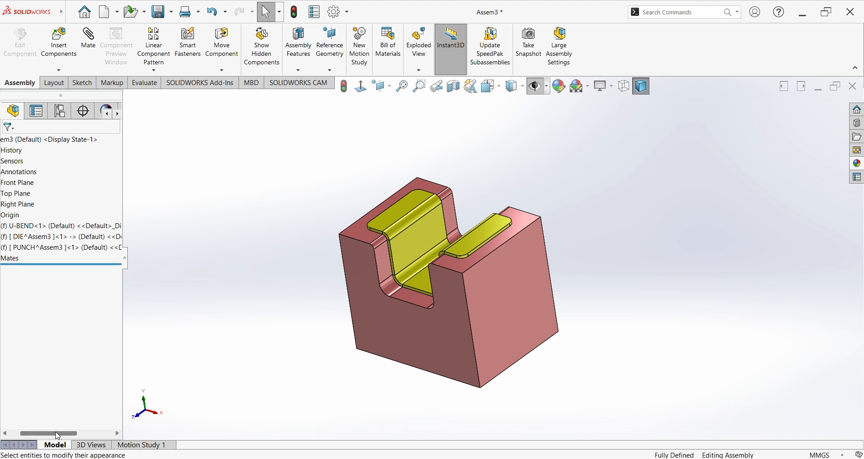
- Edit PUNCH in context and select the DIE's solid body in the tree
left_click(61, 247)
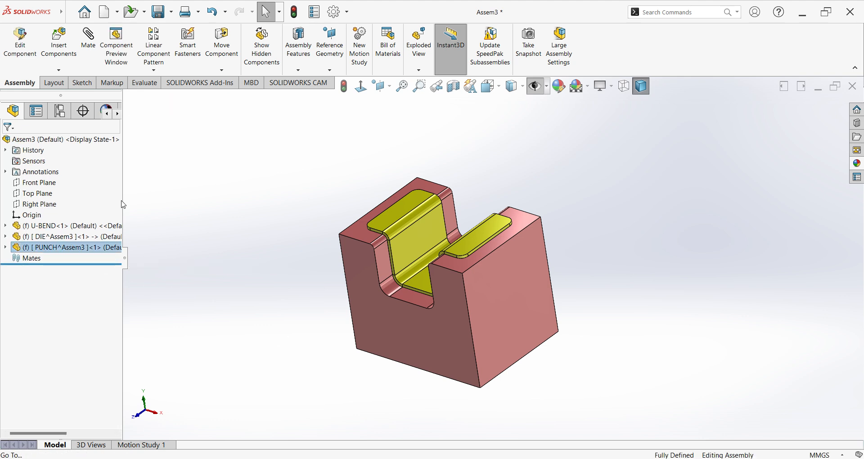
double_click(59, 247)
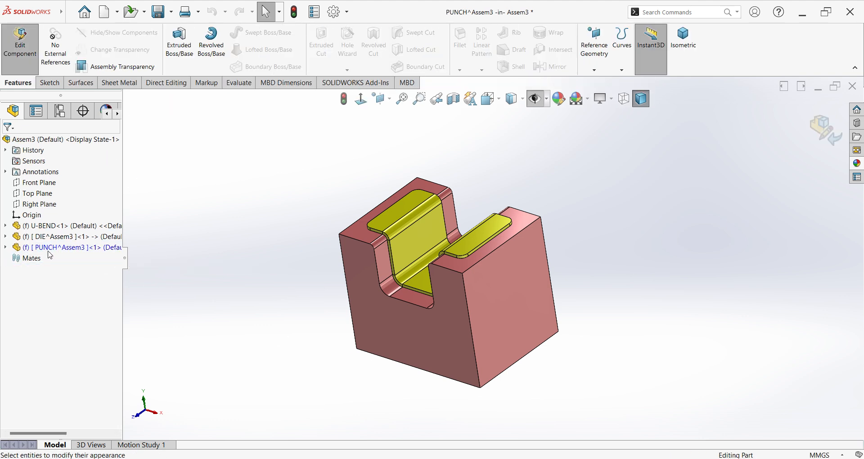
left_click(6, 247)
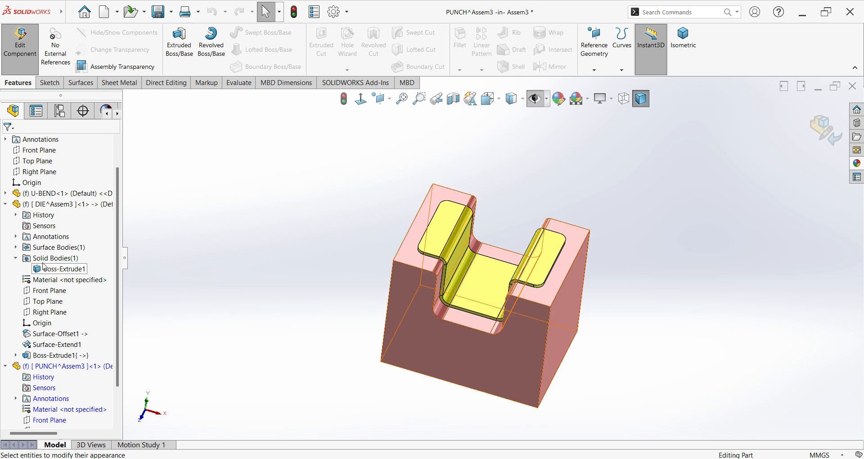
left_click(64, 258)
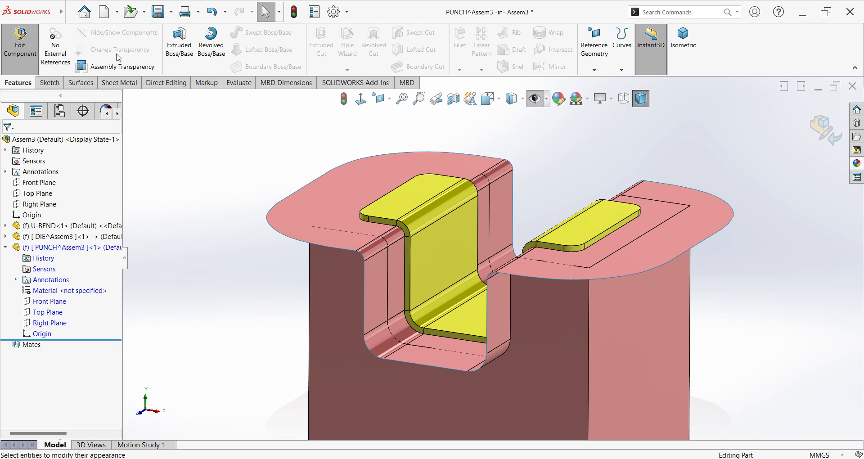
- Create a 2 mm offset surface of the DIE's extended surface inside PUNCH
left_click(79, 83)
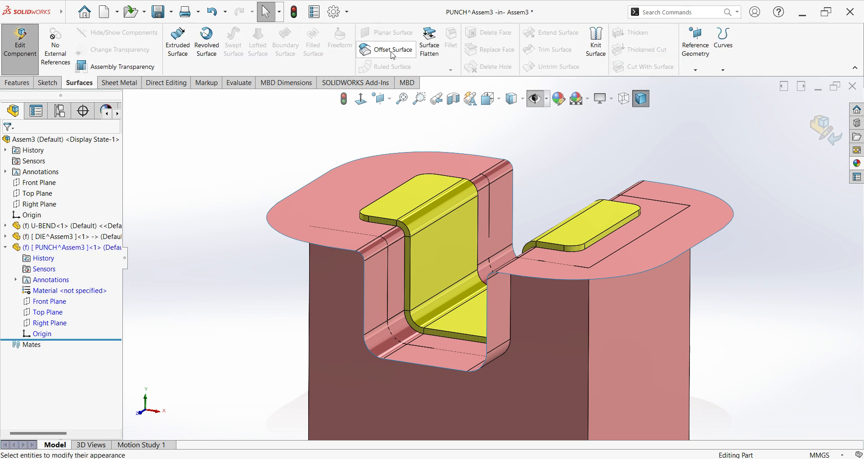
left_click(386, 49)
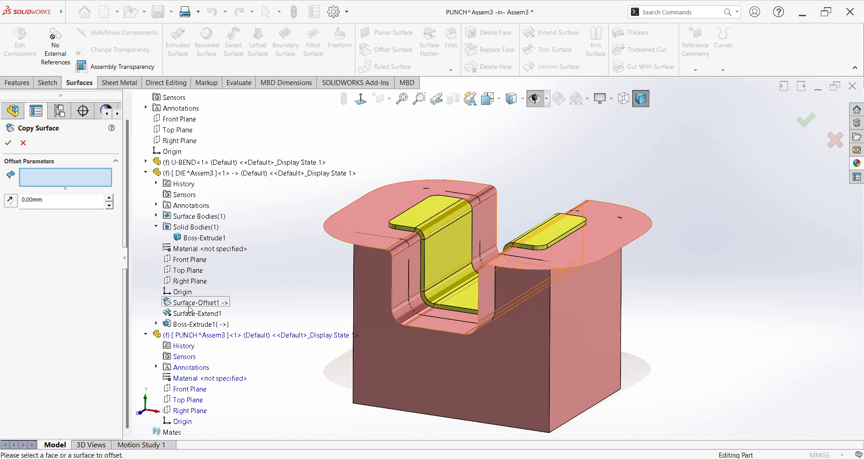
left_click(197, 313)
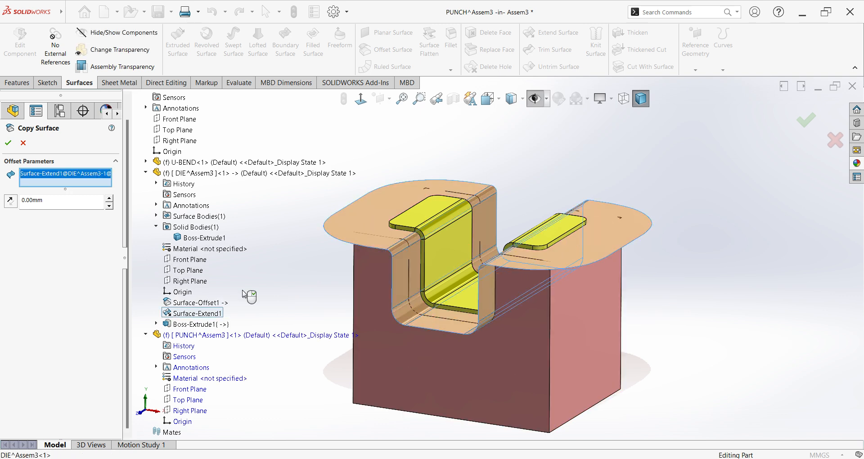
type("2.00mm")
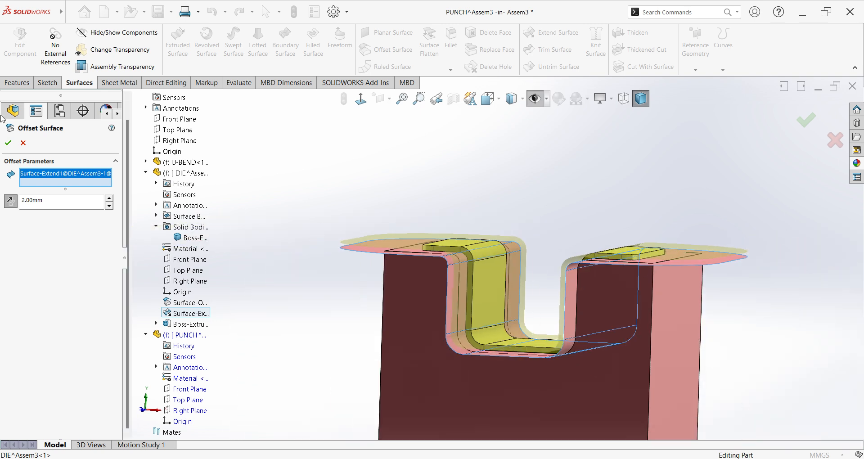
left_click(8, 143)
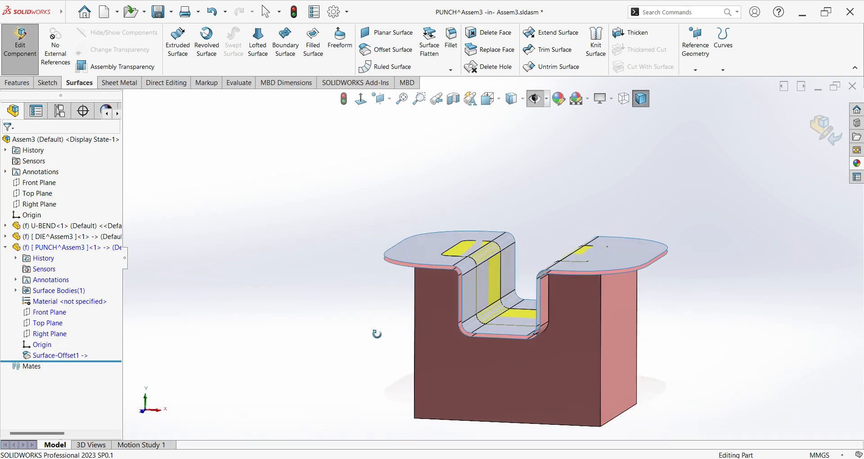
left_click(68, 247)
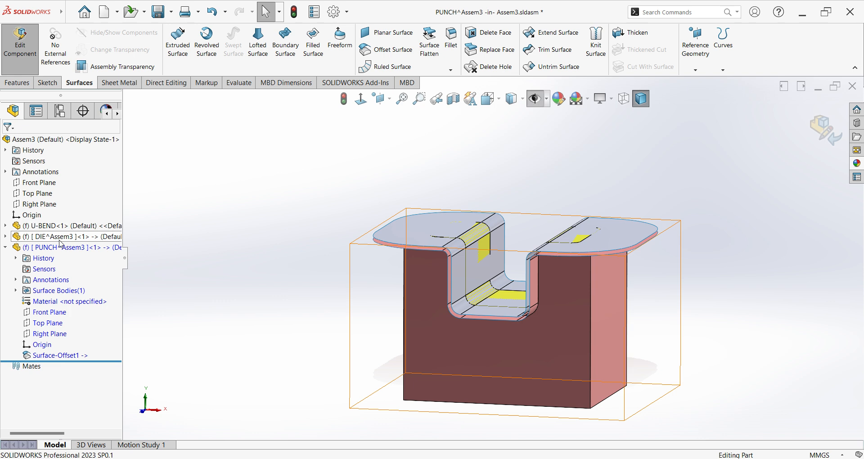
- Sketch a rectangle on PUNCH's top plane in wireframe and dimension its width
left_click(61, 236)
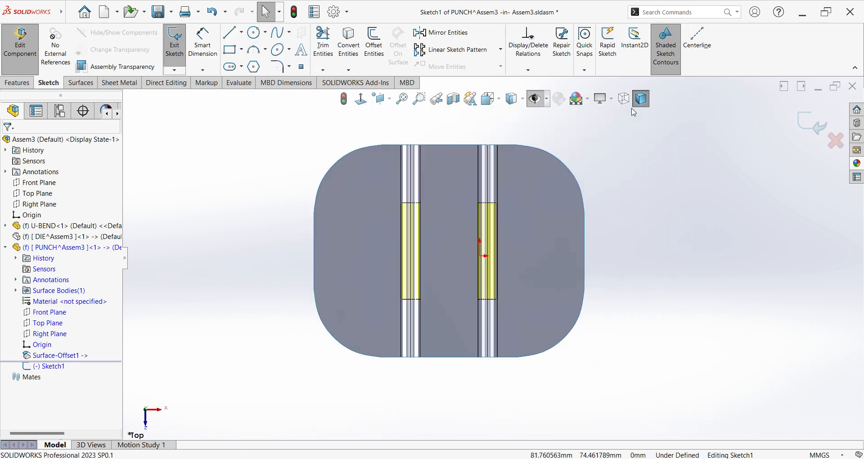
left_click(623, 99)
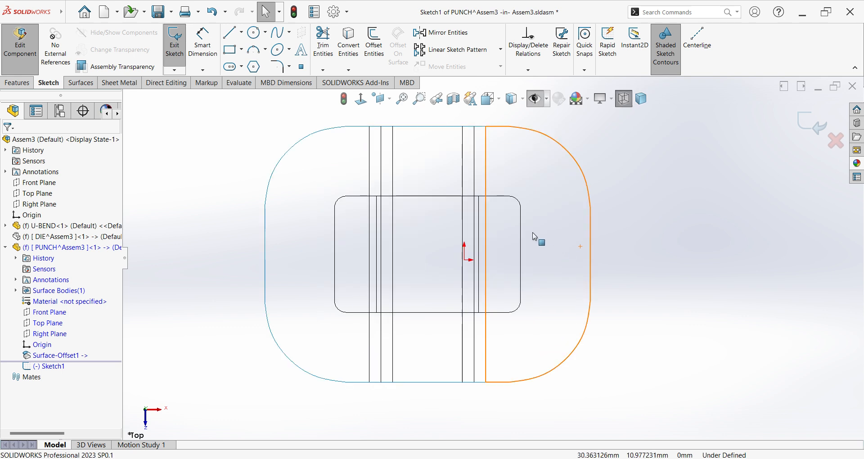
left_click(228, 50)
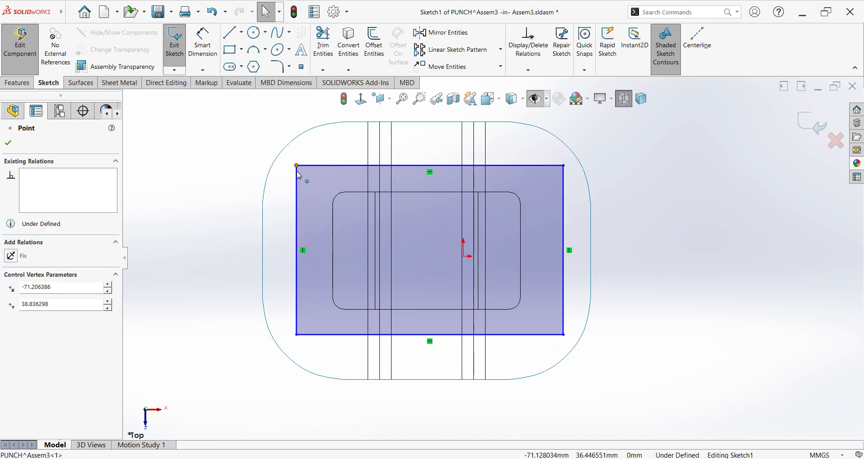
left_click(229, 32)
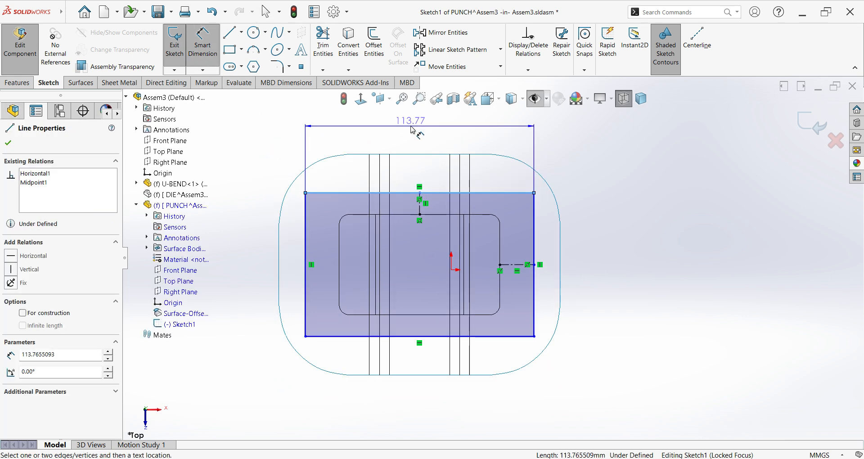
left_click(410, 120)
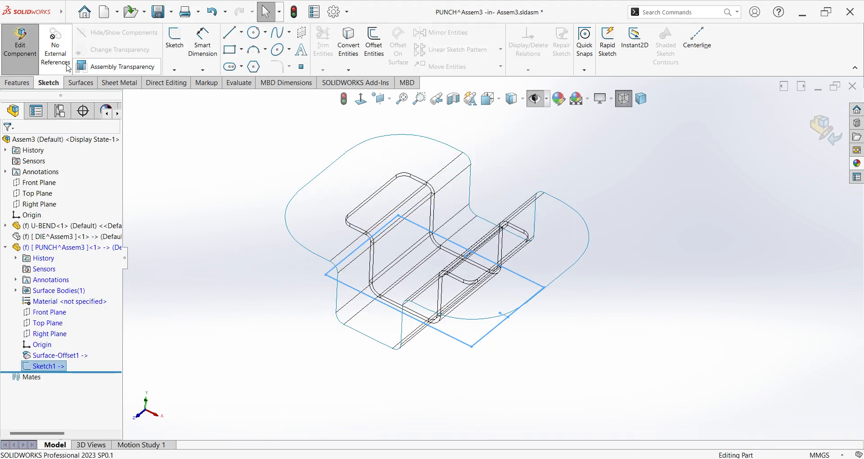
- Extrude the punch rectangle from an offset start down to Surface-Offset1
left_click(17, 83)
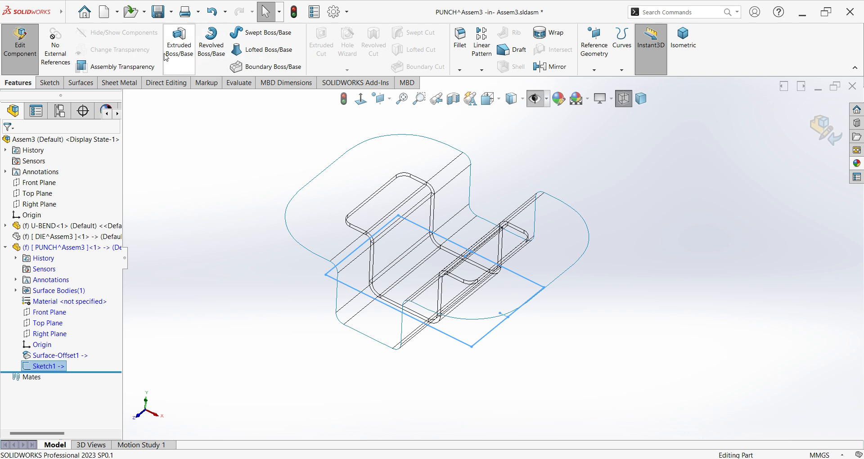
left_click(179, 44)
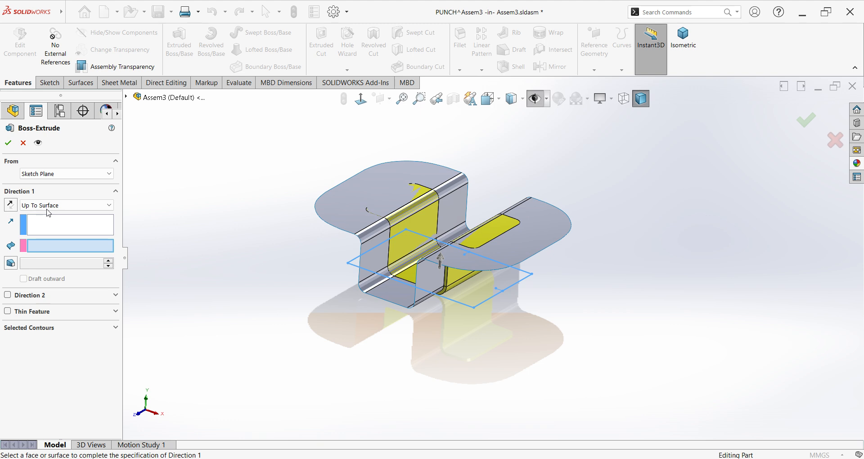
left_click(66, 206)
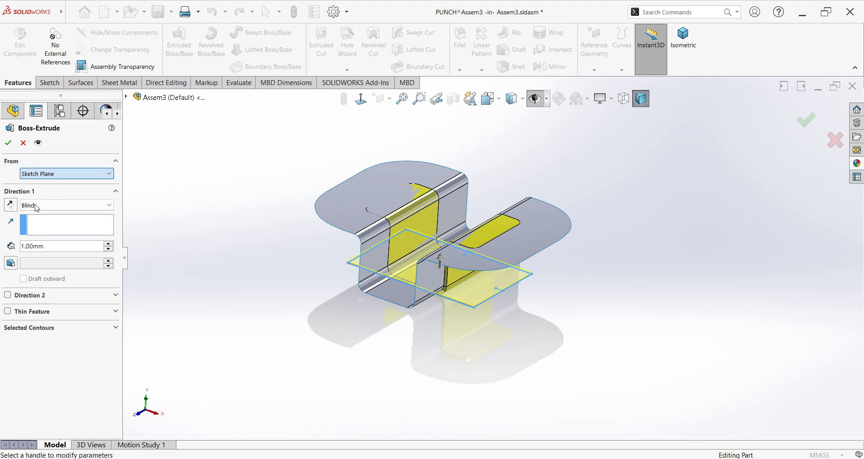
left_click(66, 174)
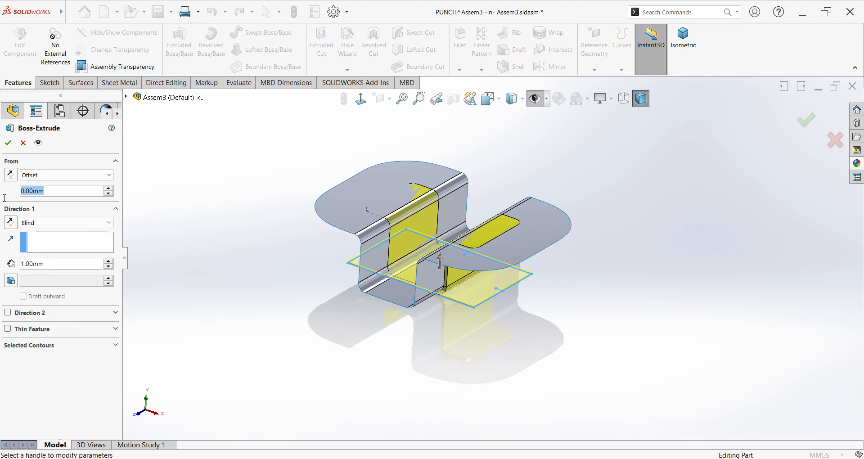
type("60.00mm")
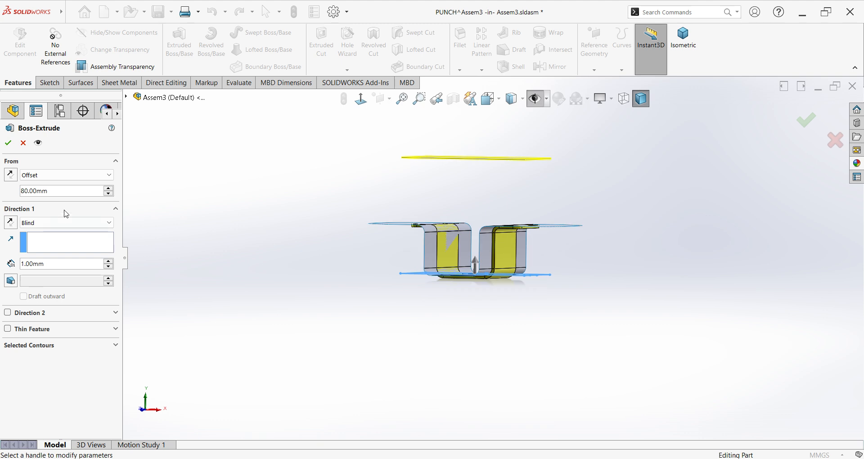
left_click(66, 223)
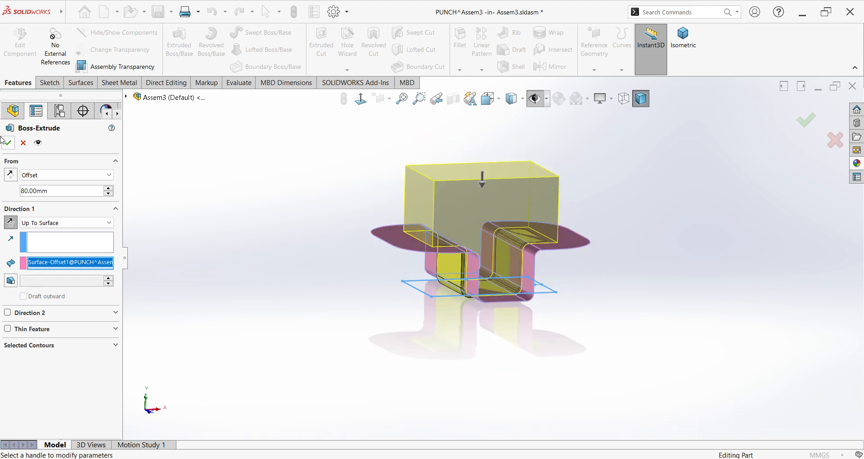
left_click(8, 142)
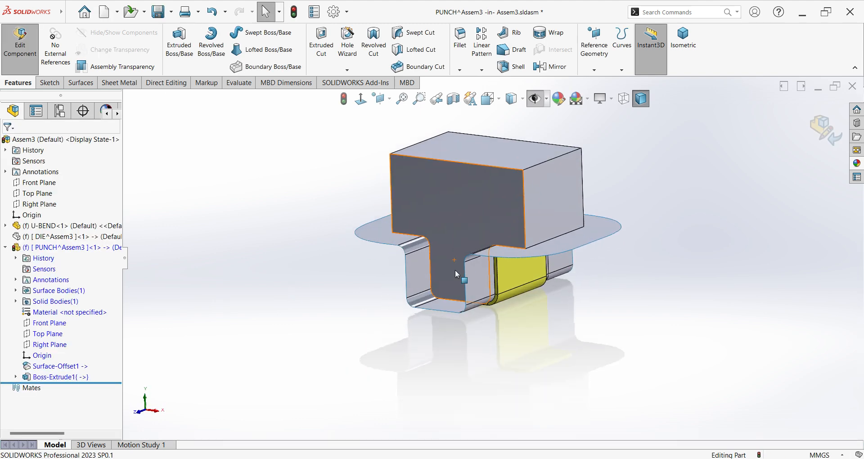
- Apply a red appearance to the punch block and exit Edit Component back to the assembly
left_click(59, 366)
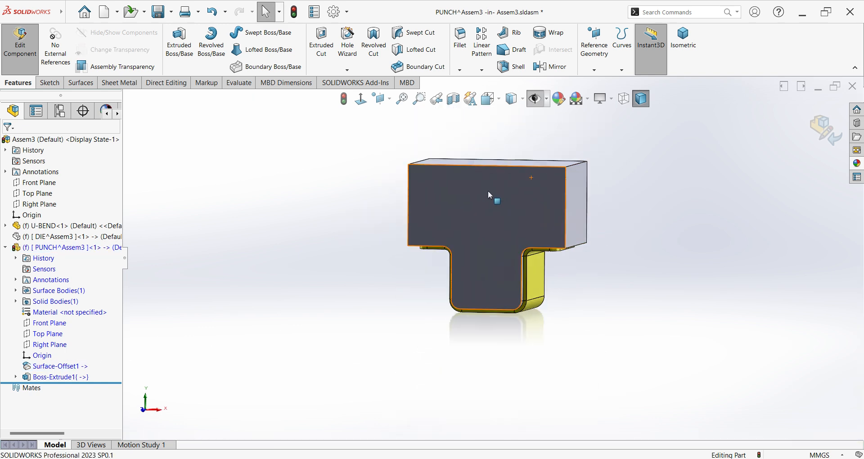
left_click(56, 377)
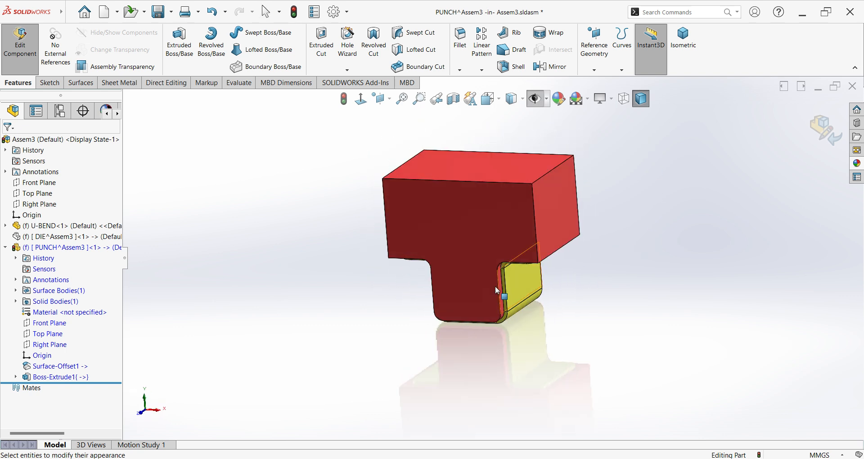
left_click(66, 236)
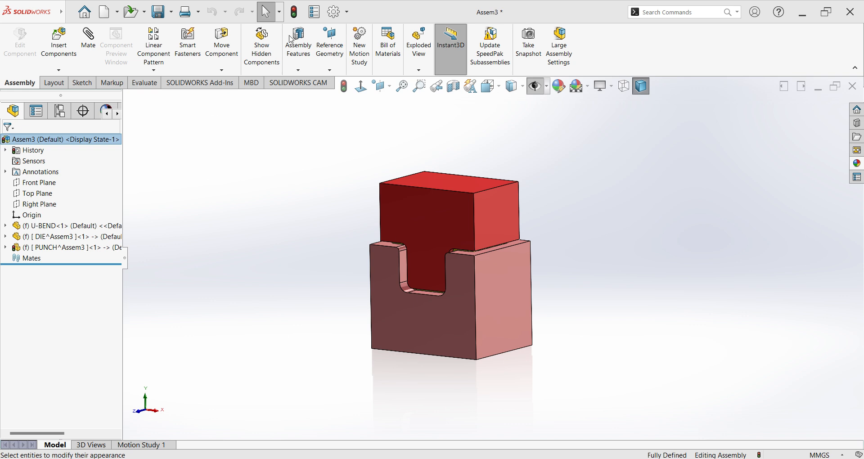
mouse_move(50, 252)
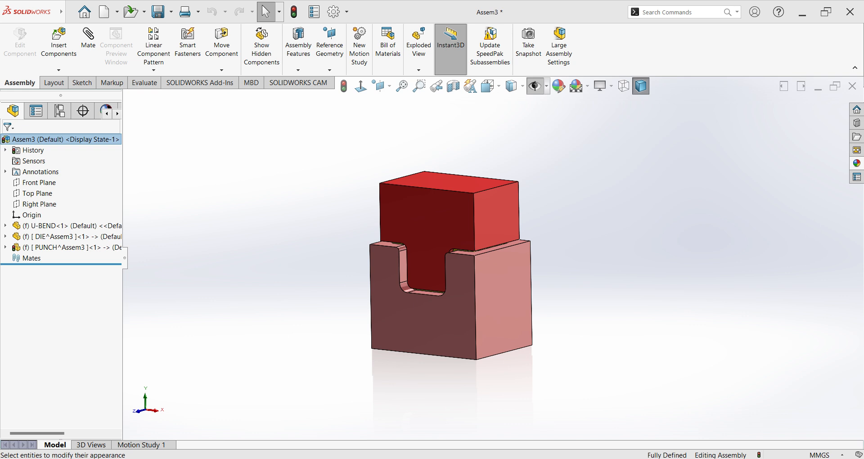
mouse_move(596, 257)
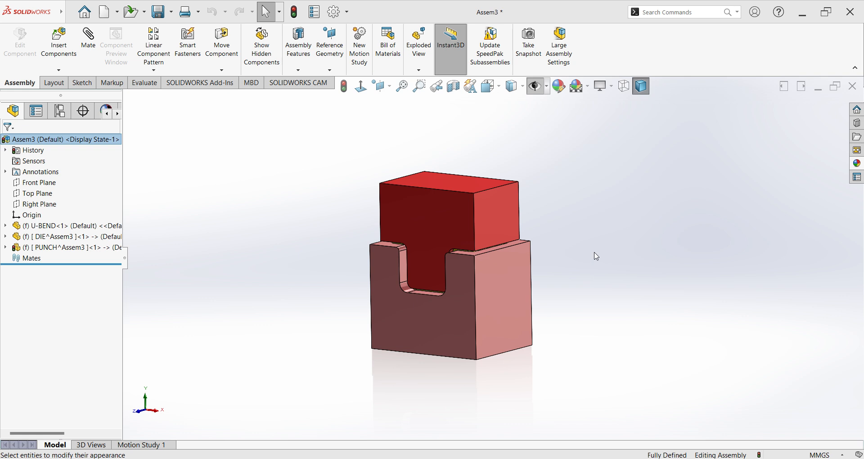
mouse_move(369, 263)
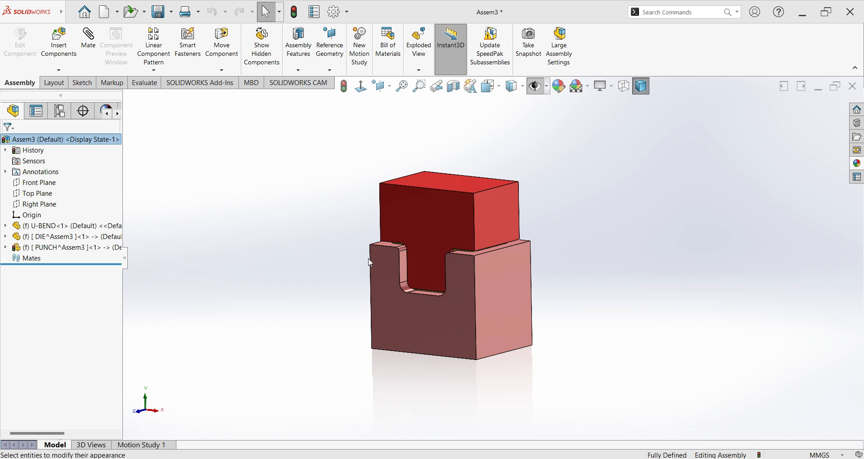
mouse_move(563, 273)
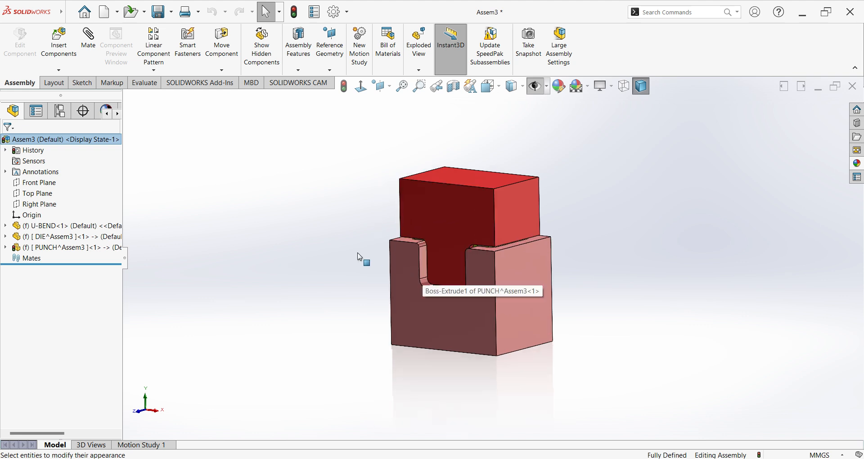
mouse_move(263, 235)
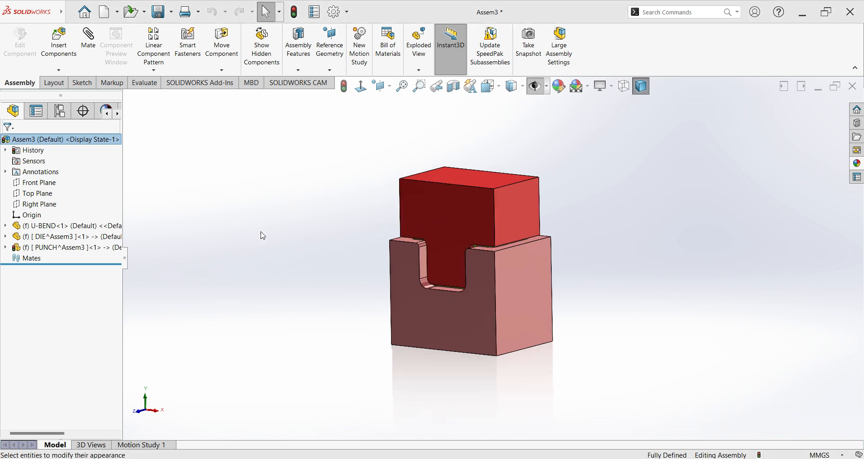
mouse_move(106, 177)
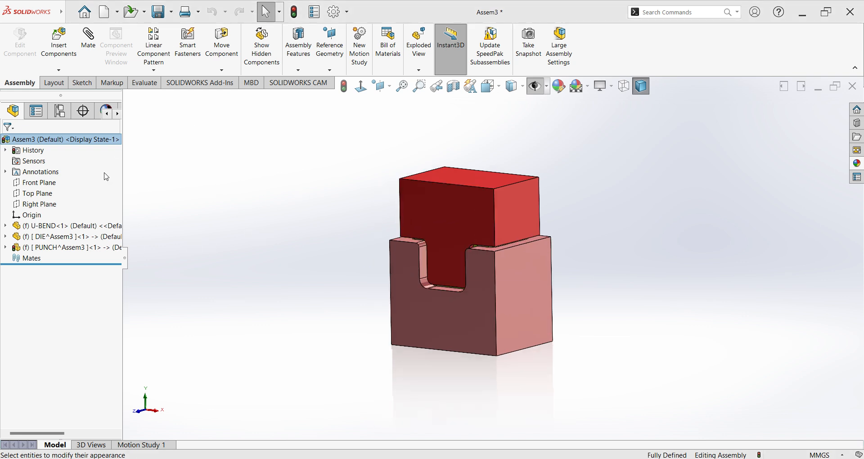
mouse_move(316, 120)
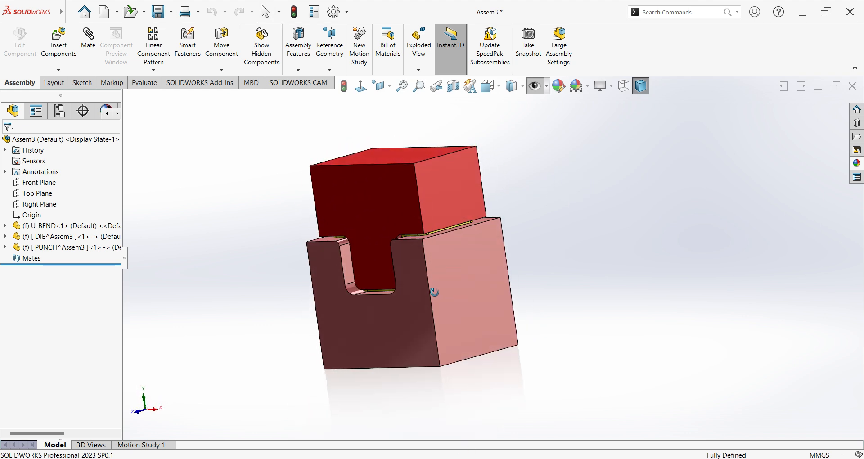
- Orbit the assembly and hide the PUNCH component to reveal the U-bend in the channel
left_click_drag(435, 292, 249, 280)
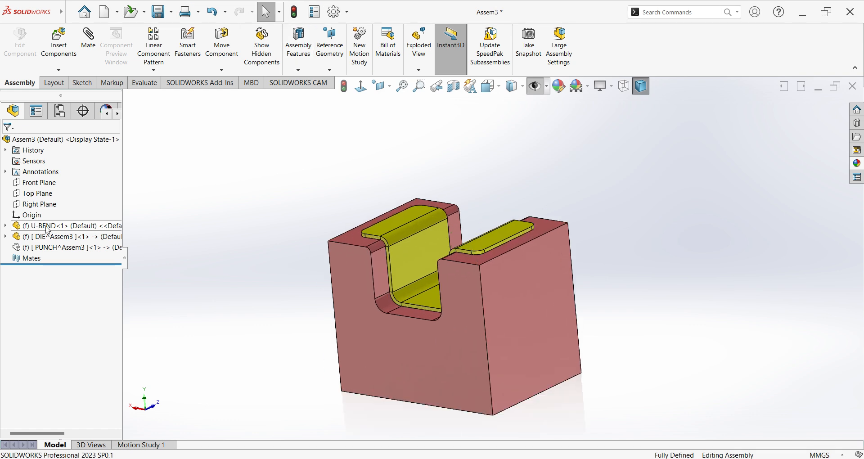
left_click(55, 139)
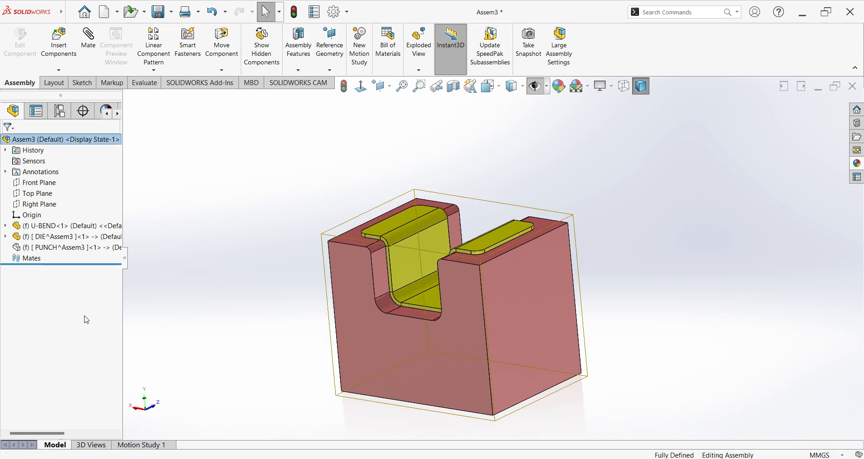